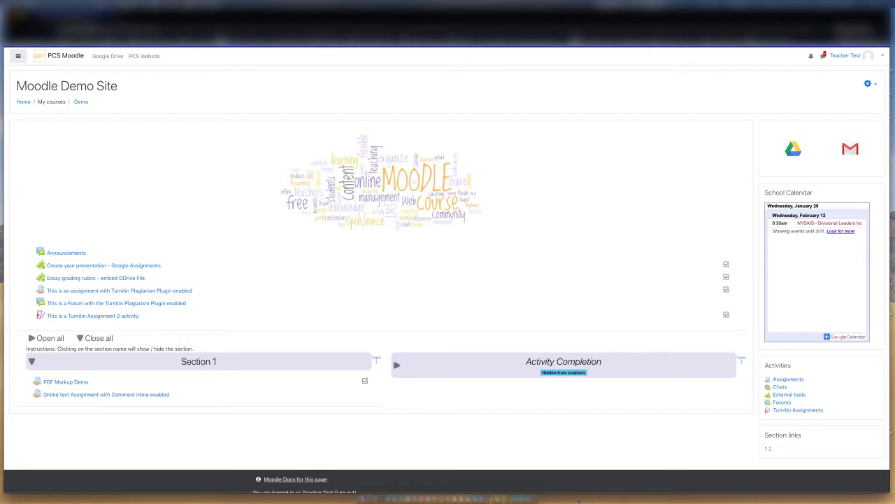
pyautogui.moveTo(361, 420)
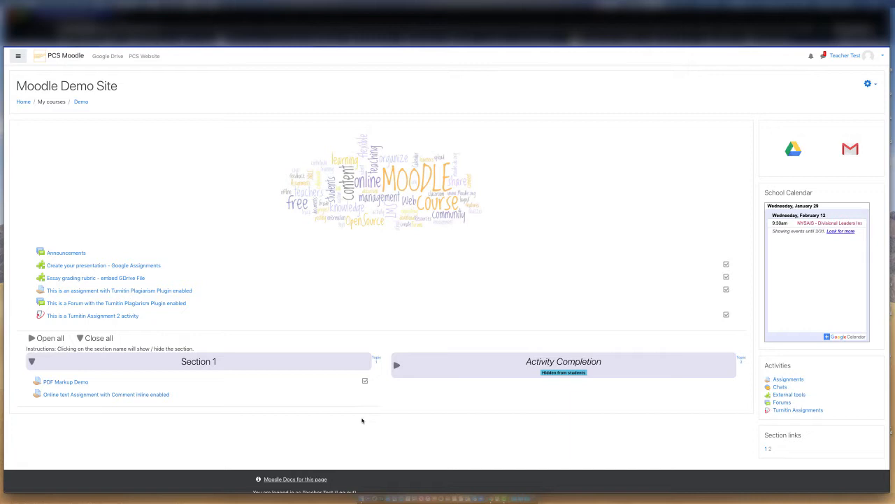
pyautogui.moveTo(358, 419)
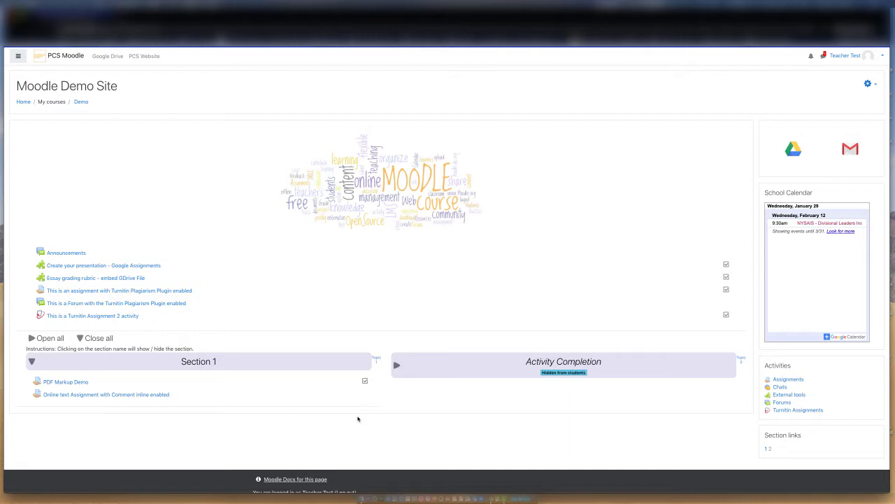
pyautogui.moveTo(206, 414)
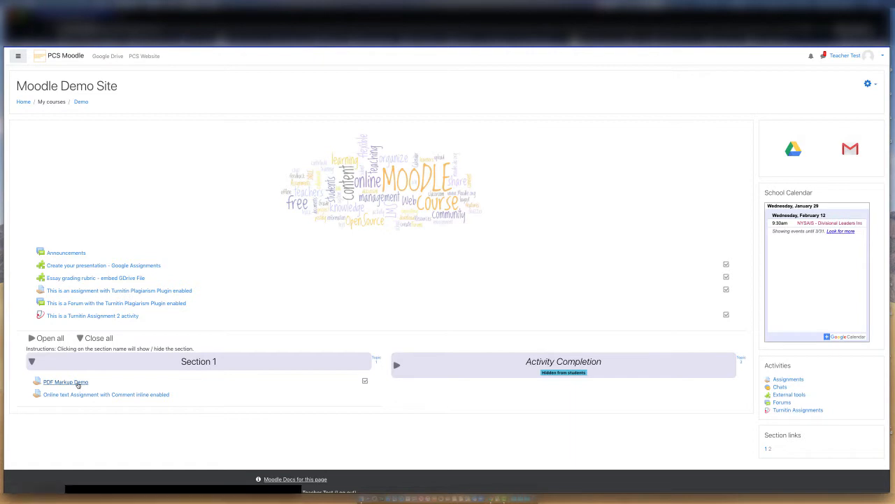
# Open the PDF Markup Demo assignment from Section 1
pyautogui.click(65, 381)
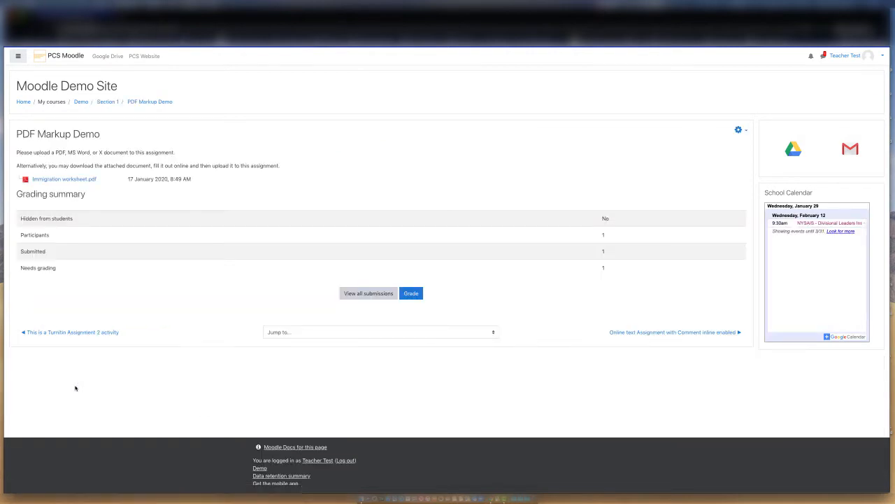
pyautogui.moveTo(282, 336)
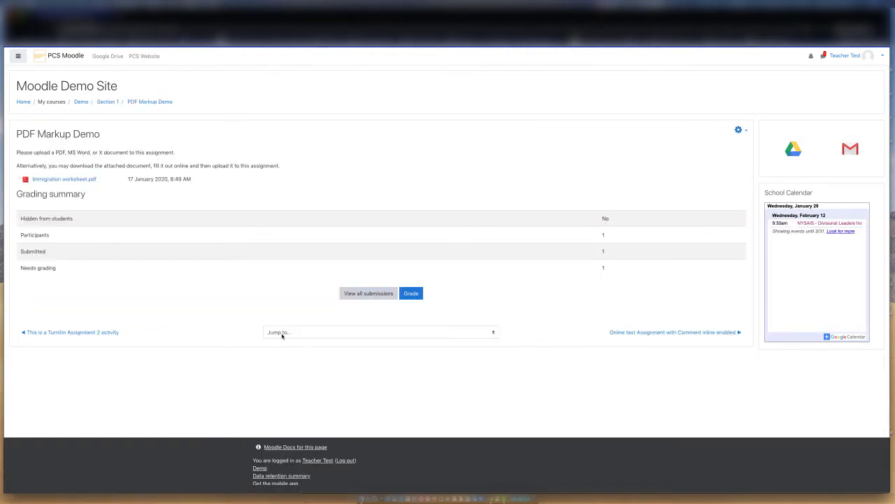
pyautogui.moveTo(391, 312)
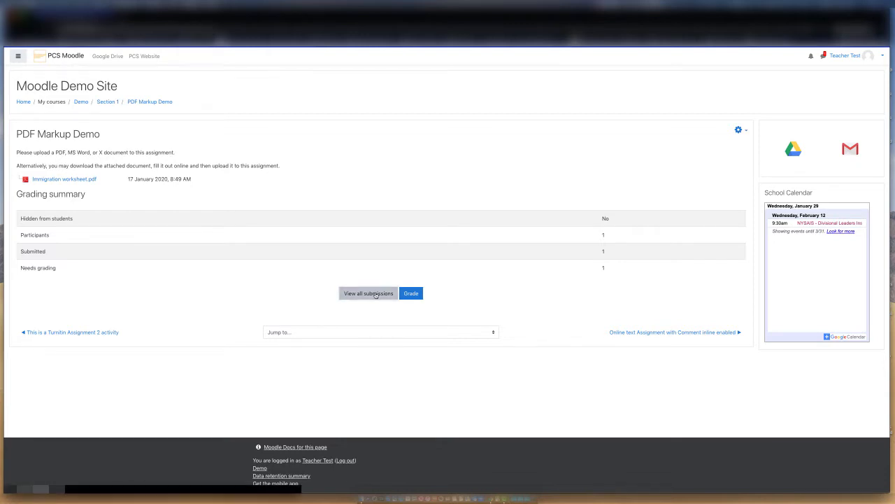
# View all submissions for the PDF Markup Demo assignment
pyautogui.click(367, 293)
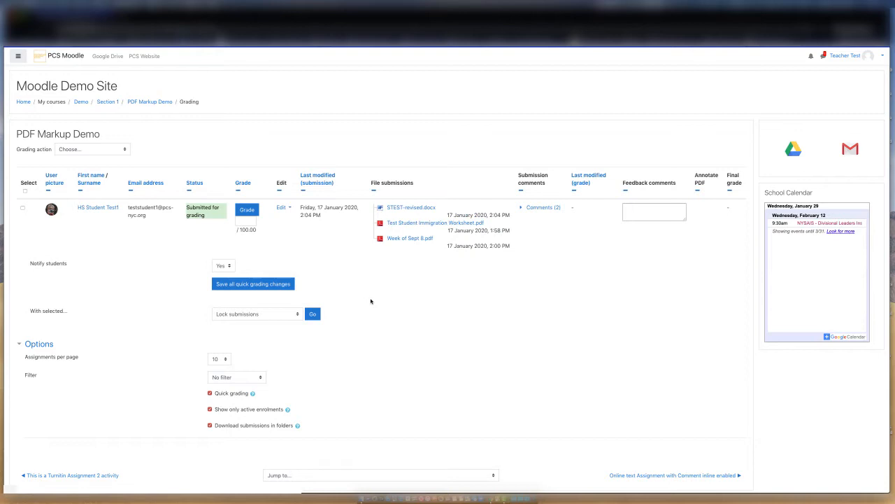
pyautogui.moveTo(361, 293)
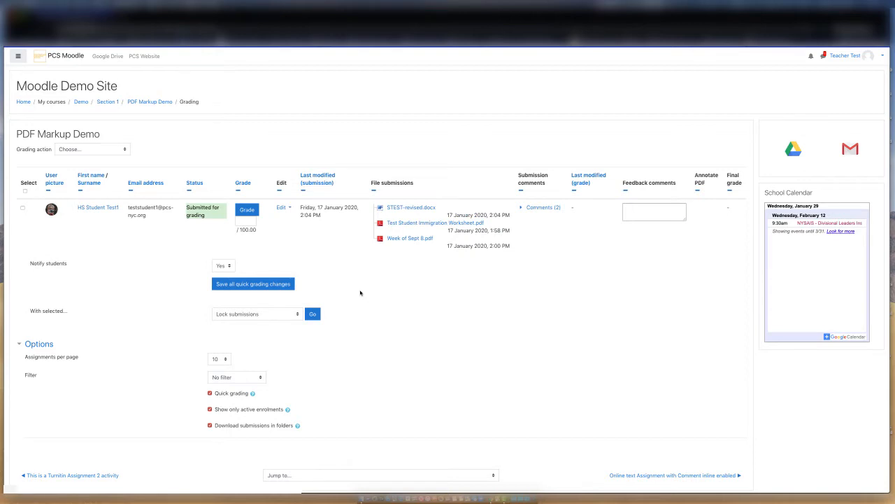
pyautogui.moveTo(307, 231)
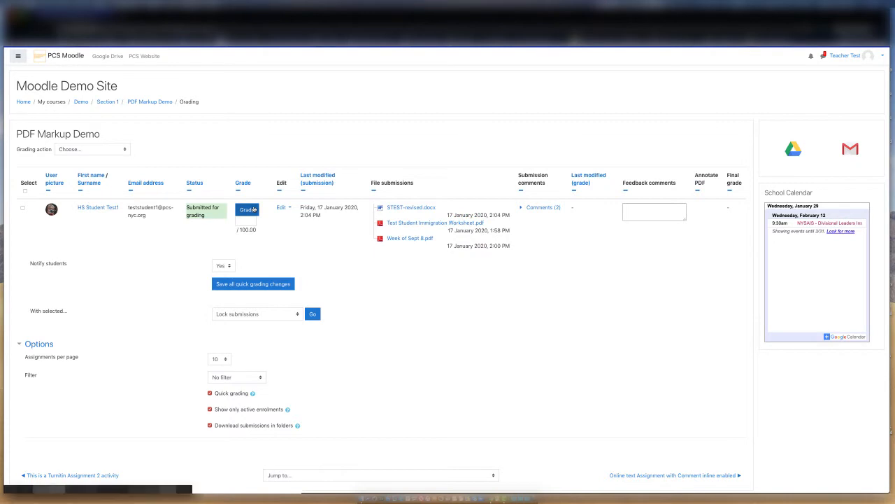
# Start grading the test student's submission so the immigration worksheet loads
pyautogui.click(247, 209)
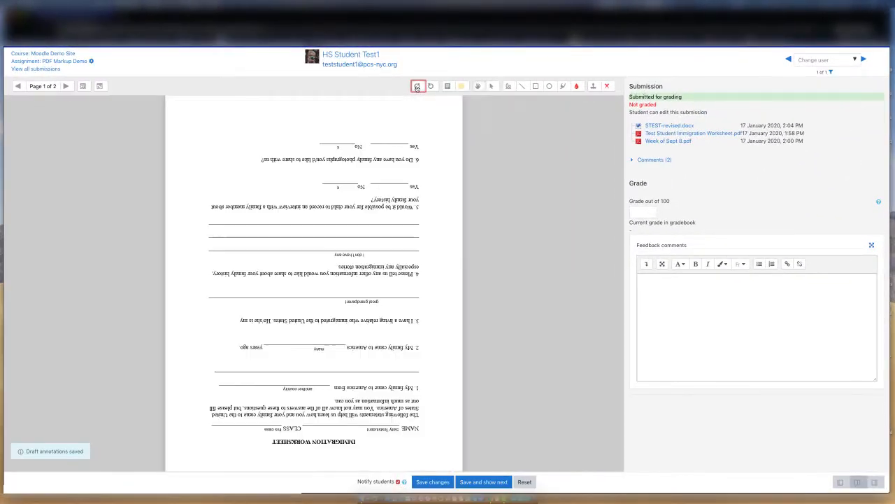
# Rotate the worksheet page twice so it reads upright
pyautogui.click(431, 86)
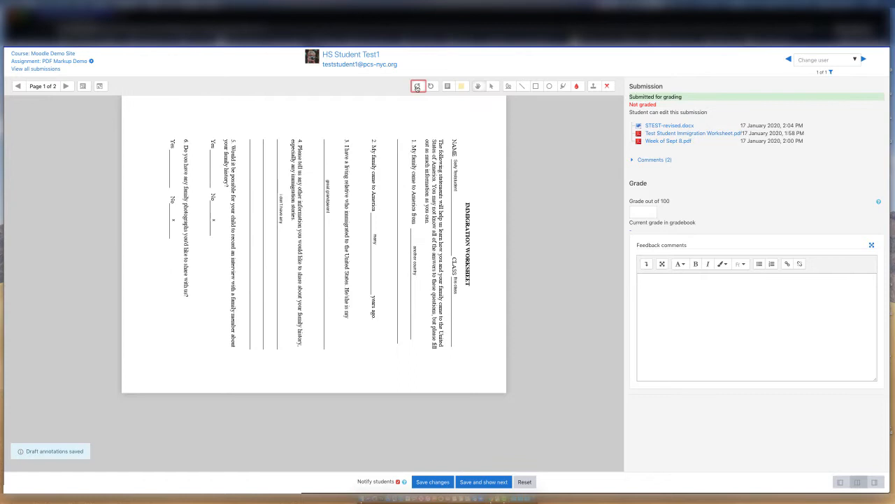
pyautogui.click(417, 85)
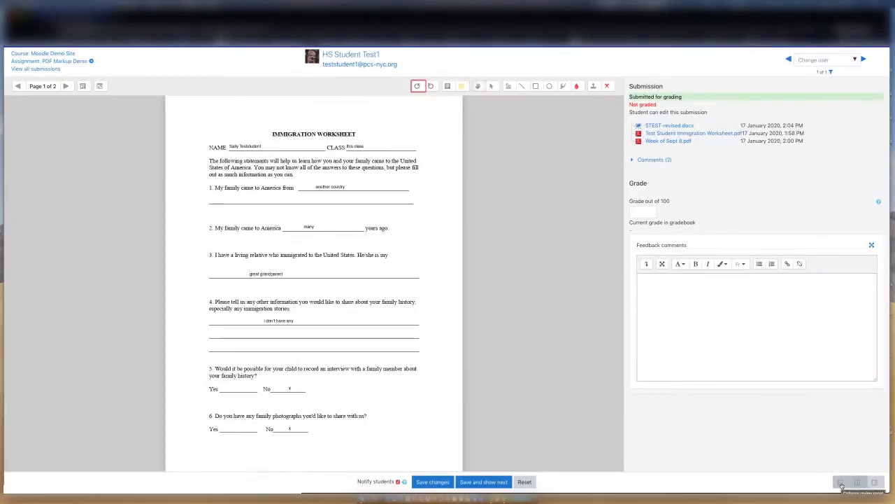
pyautogui.click(842, 482)
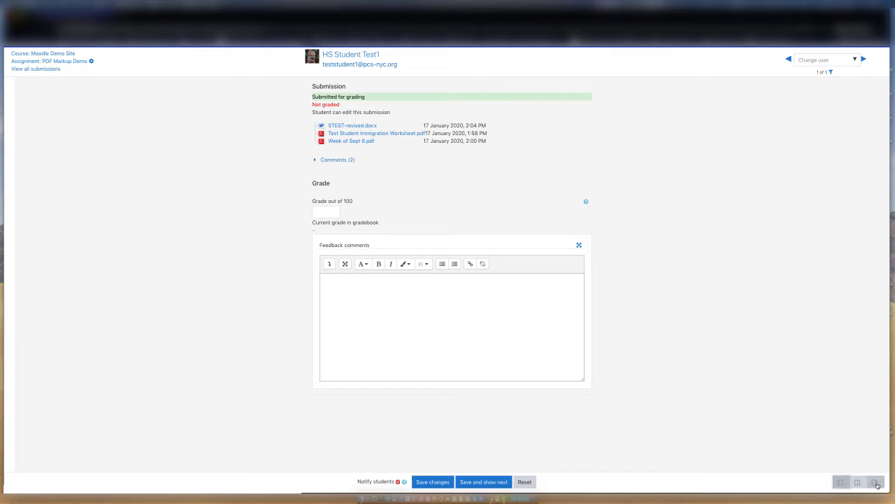
pyautogui.click(876, 482)
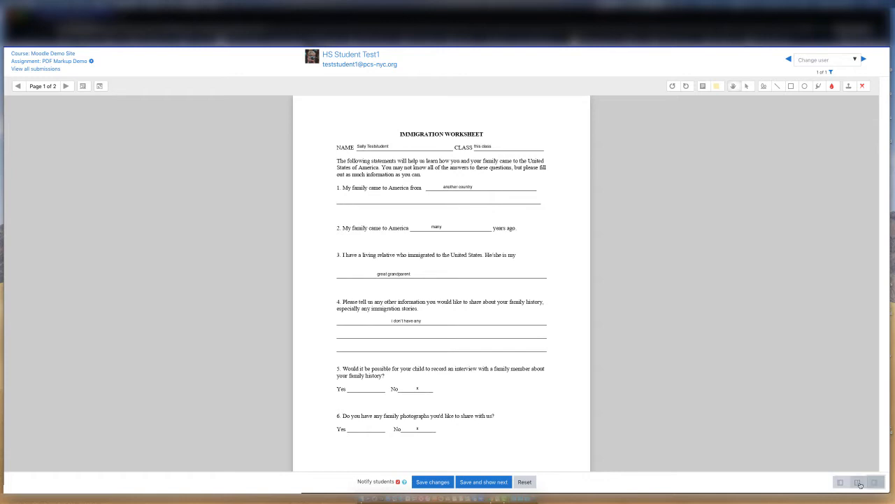
pyautogui.click(859, 482)
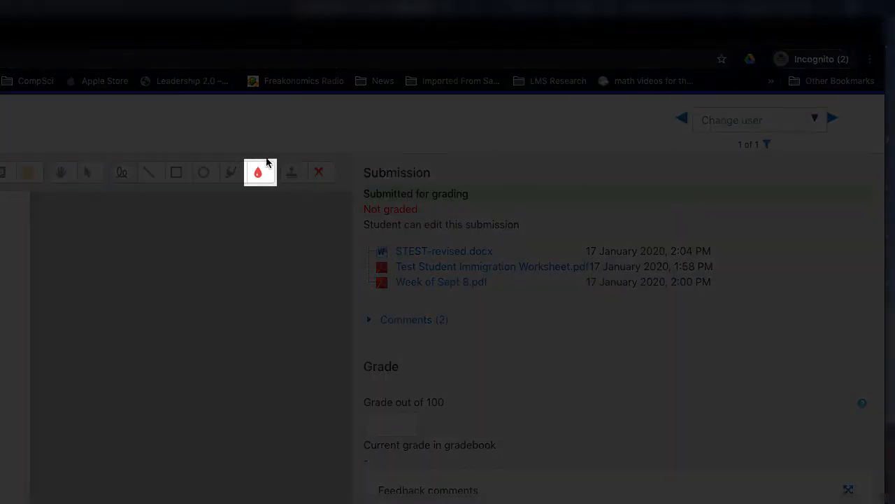
# Choose yellow as the annotation colour for the next markings
pyautogui.click(259, 172)
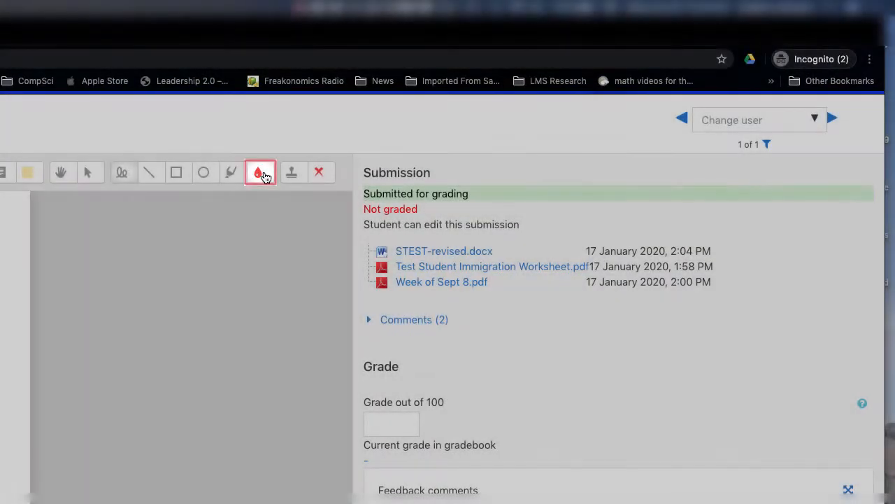
pyautogui.click(260, 172)
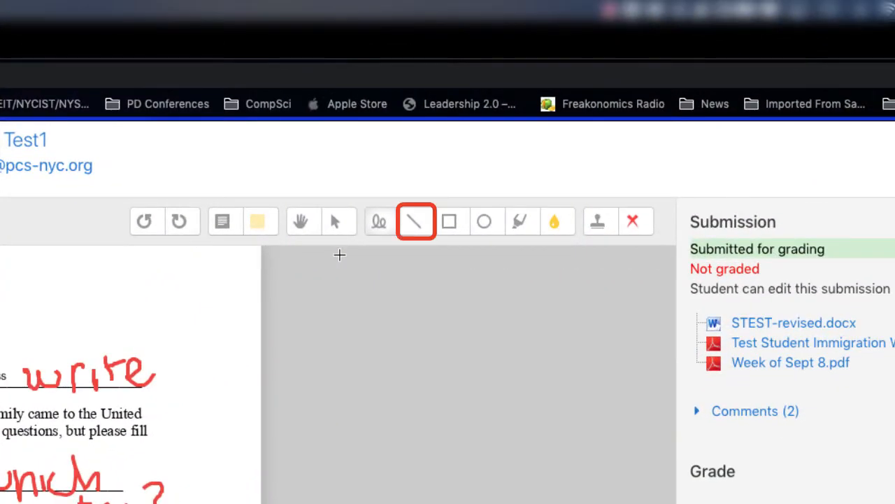
# Draw yellow lines and shapes, then highlight question 5 in yellow and green
pyautogui.click(485, 221)
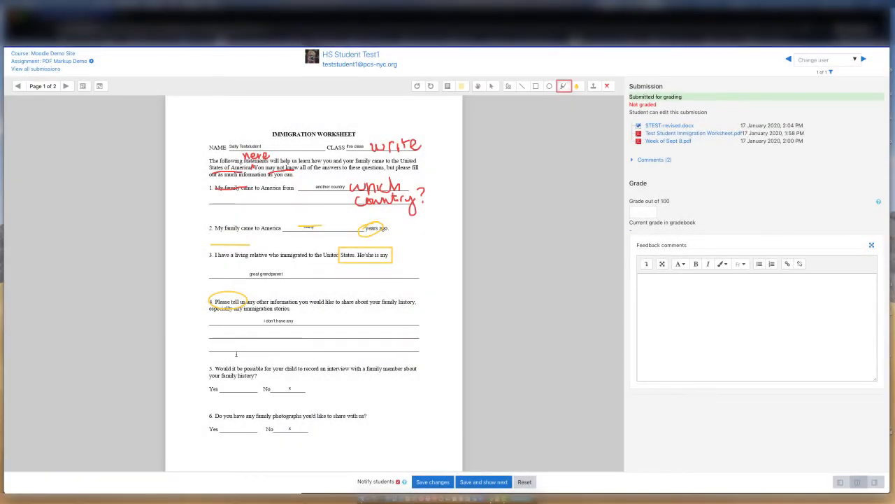
pyautogui.click(564, 86)
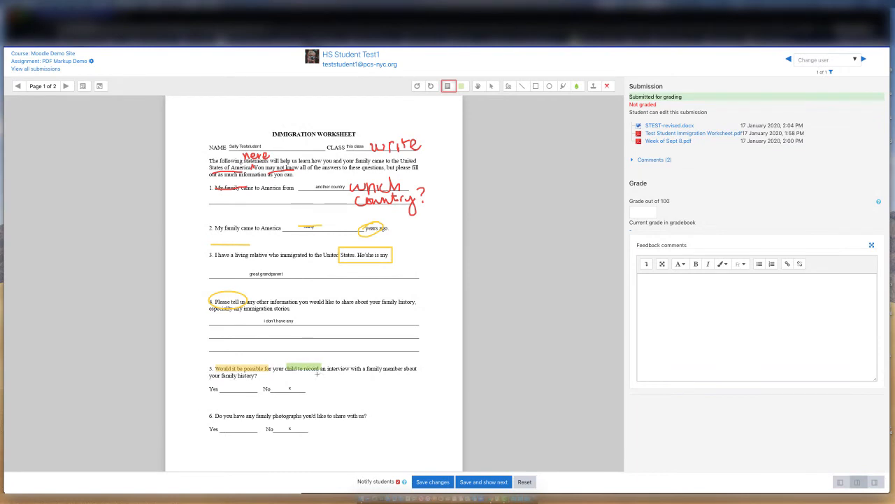
# Place a placeholder feedback comment below question 5, then reopen and collapse it
pyautogui.moveTo(316, 376); pyautogui.dragTo(350, 397)
pyautogui.write('type of the relevant comment for your student here')
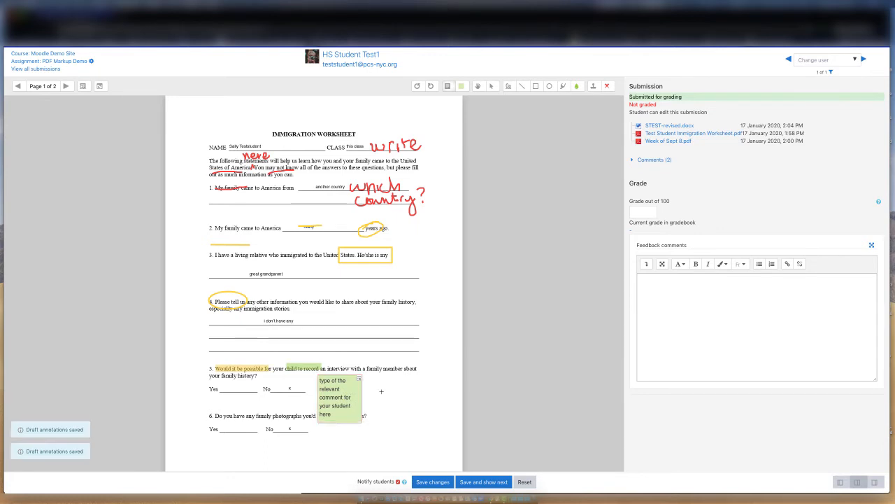
pyautogui.click(359, 377)
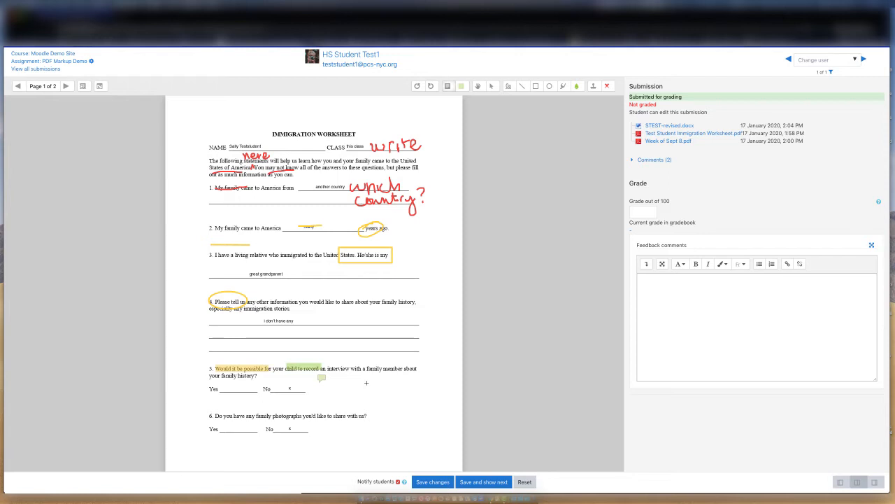
pyautogui.click(320, 378)
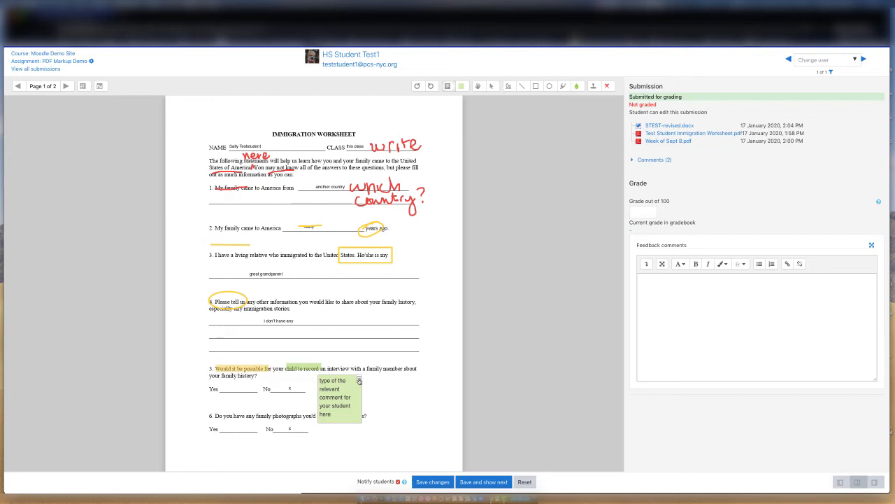
pyautogui.click(359, 380)
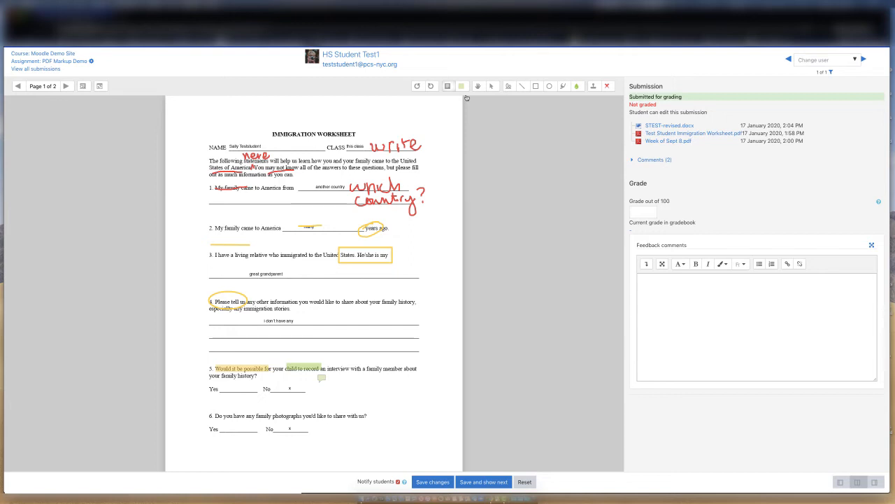
# Add a pink Lorem ipsum comment beside question 4 of the worksheet
pyautogui.click(462, 85)
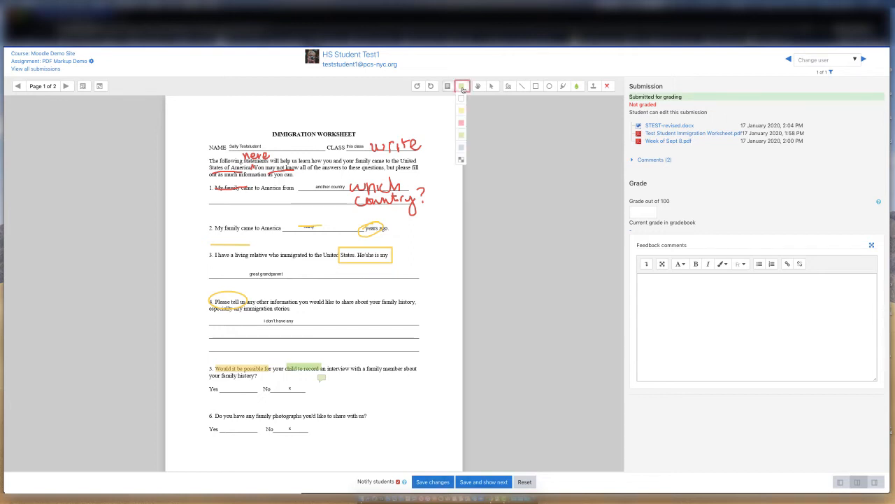
pyautogui.click(461, 98)
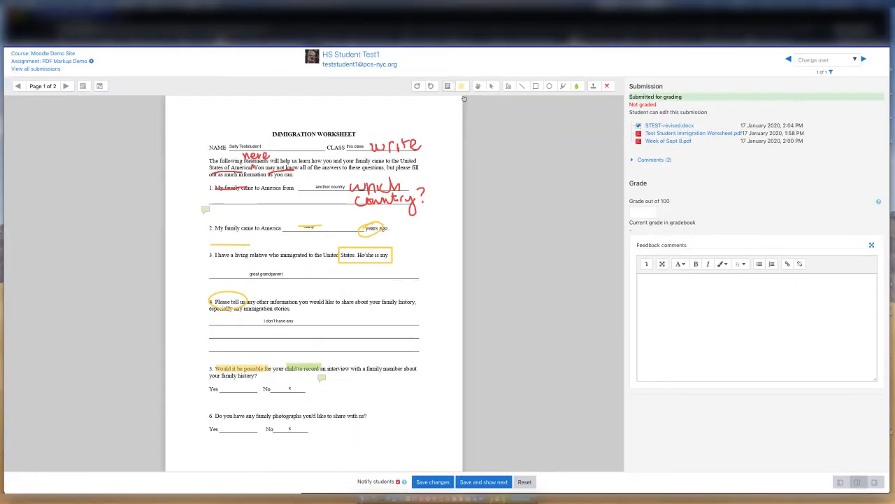
pyautogui.click(462, 85)
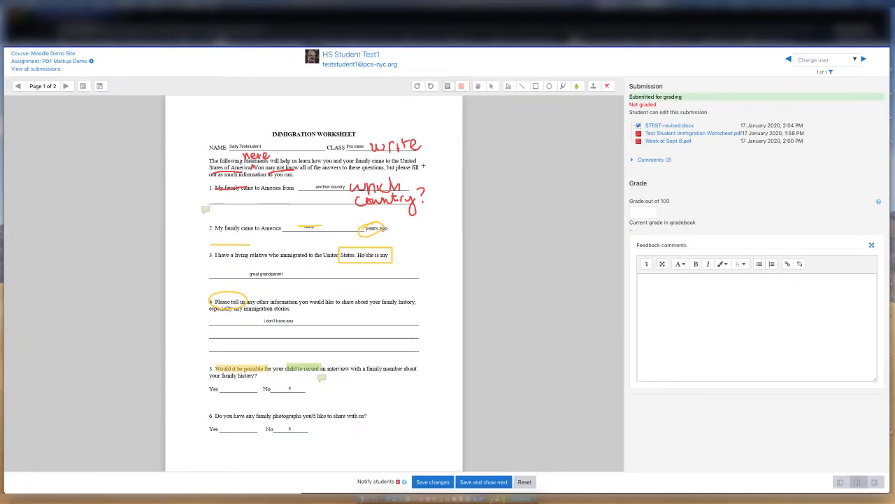
pyautogui.moveTo(367, 318); pyautogui.dragTo(417, 350)
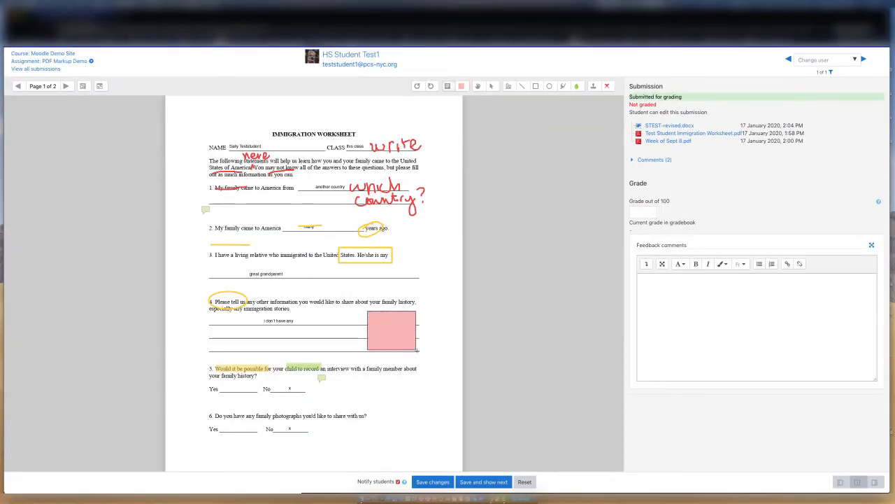
pyautogui.click(392, 319)
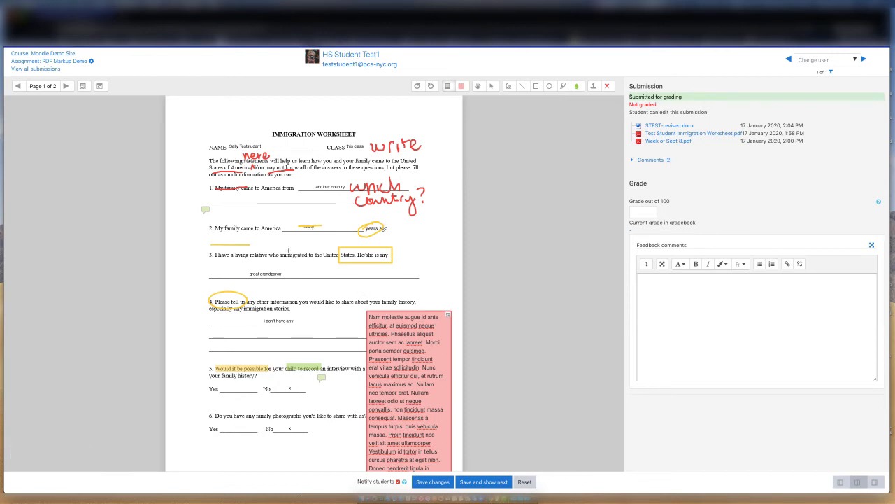
pyautogui.click(493, 86)
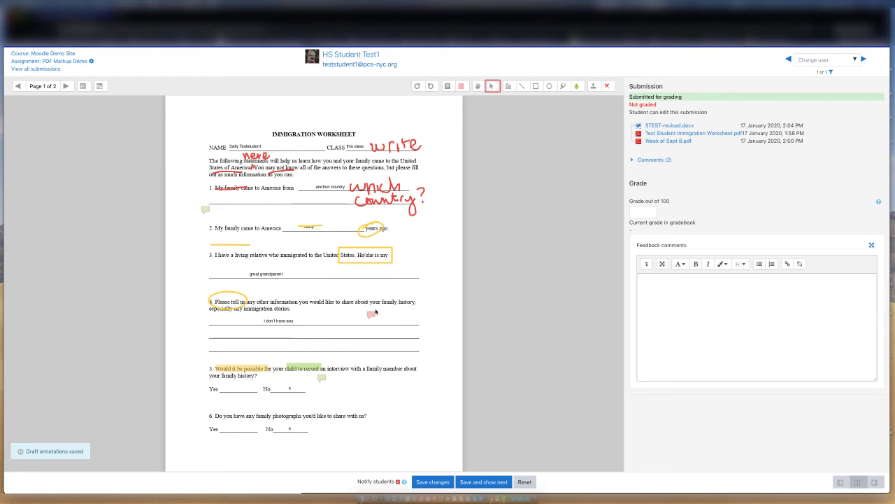
# Expand the green comment below question 1 and collapse it again
pyautogui.click(205, 210)
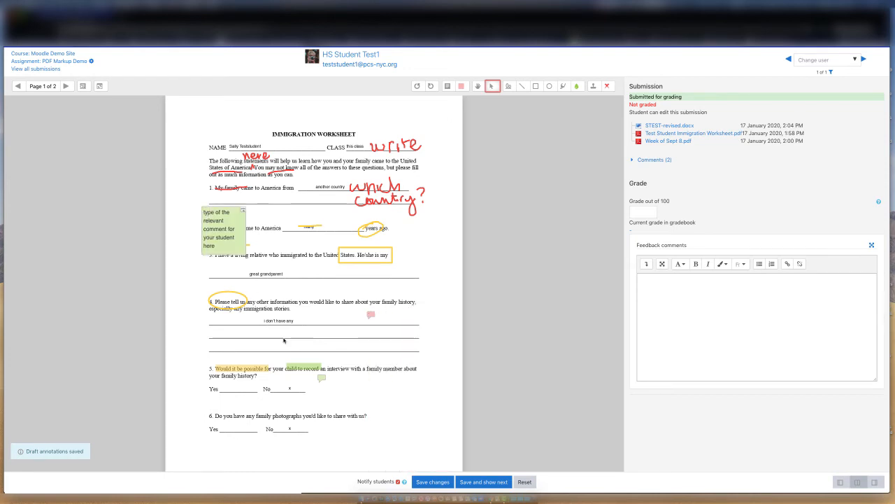
pyautogui.click(371, 314)
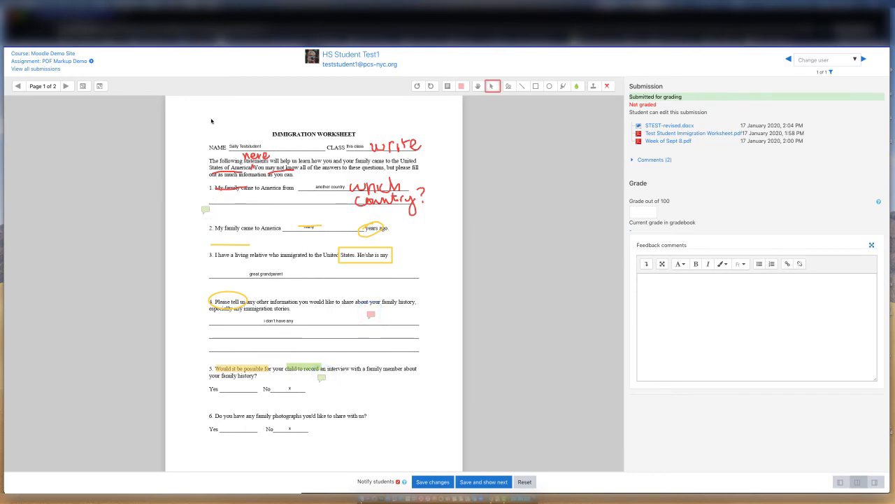
pyautogui.moveTo(202, 113)
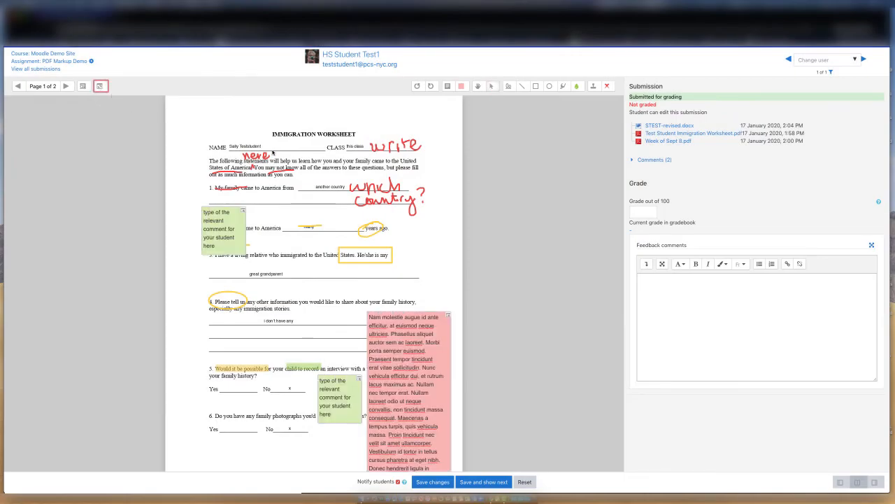
pyautogui.moveTo(206, 134)
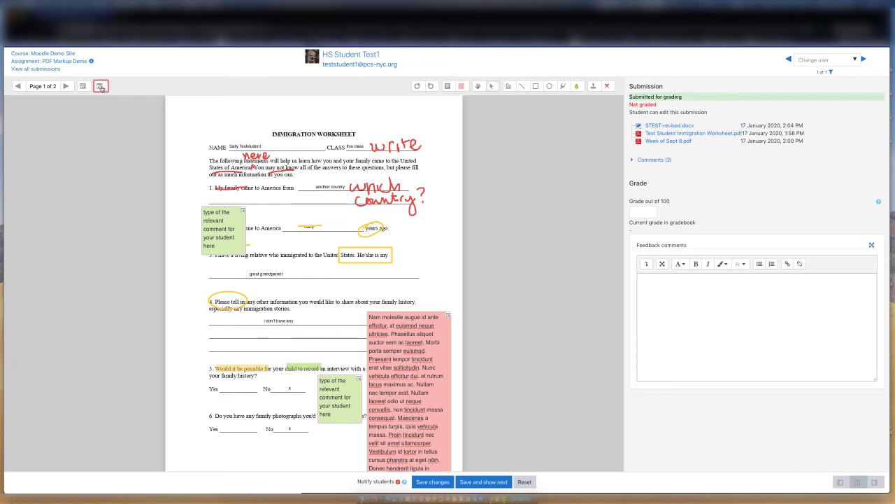
pyautogui.click(100, 85)
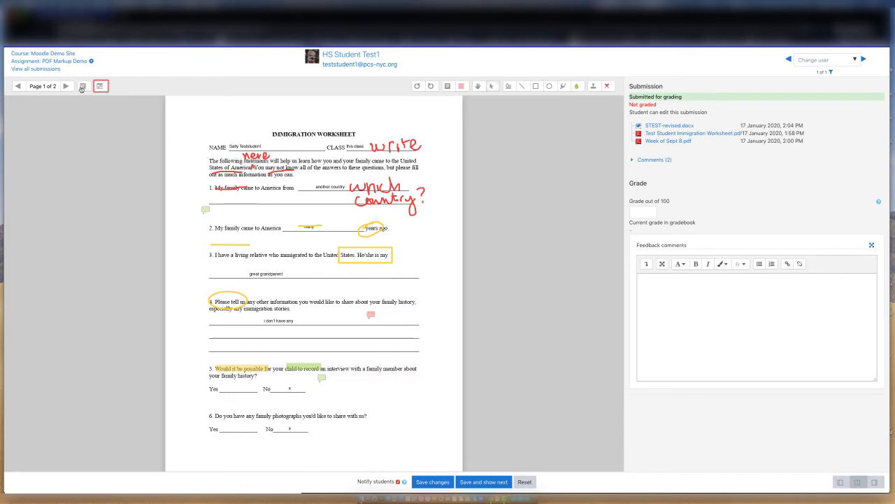
# Search the saved comments filtered by 'type', then close the search
pyautogui.click(100, 85)
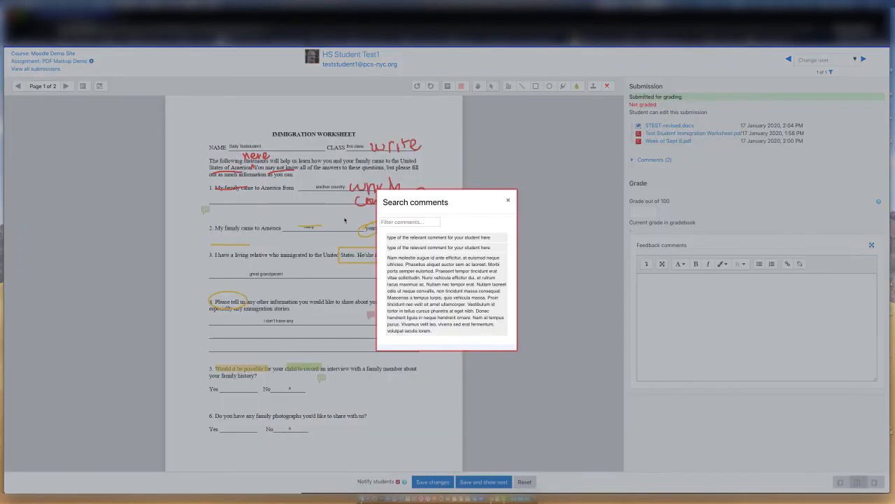
pyautogui.click(409, 221)
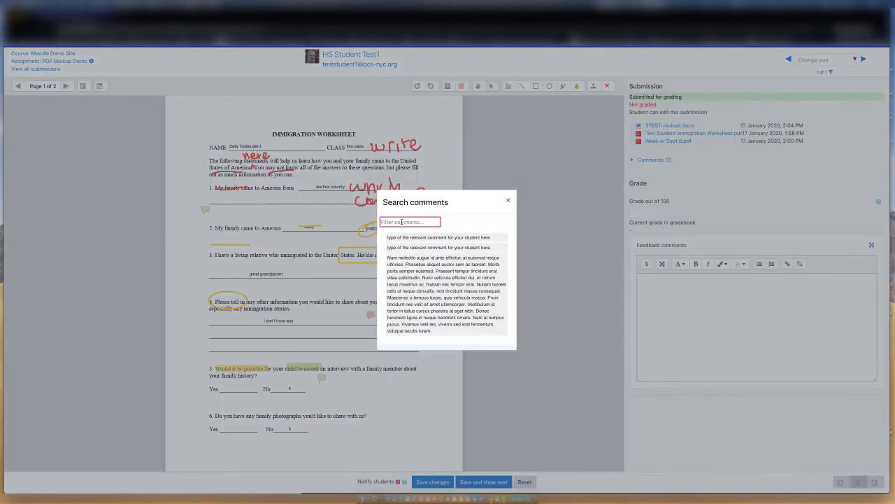
pyautogui.write('tyl')
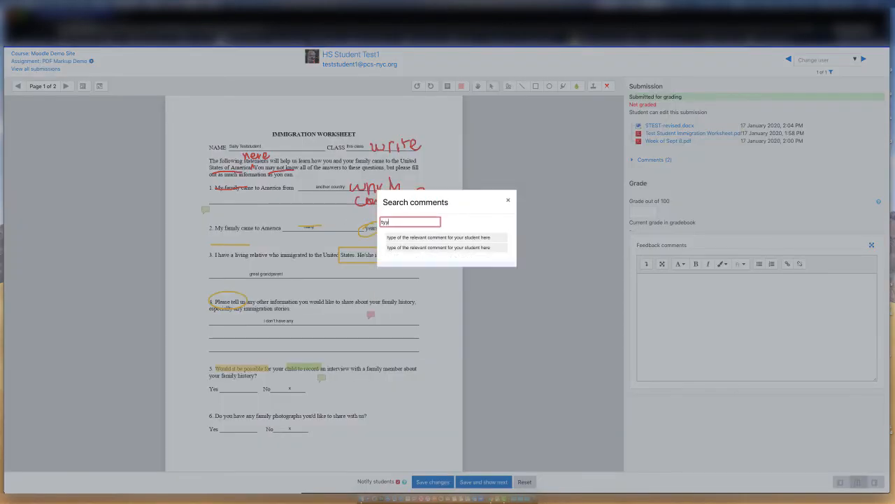
pyautogui.write('type')
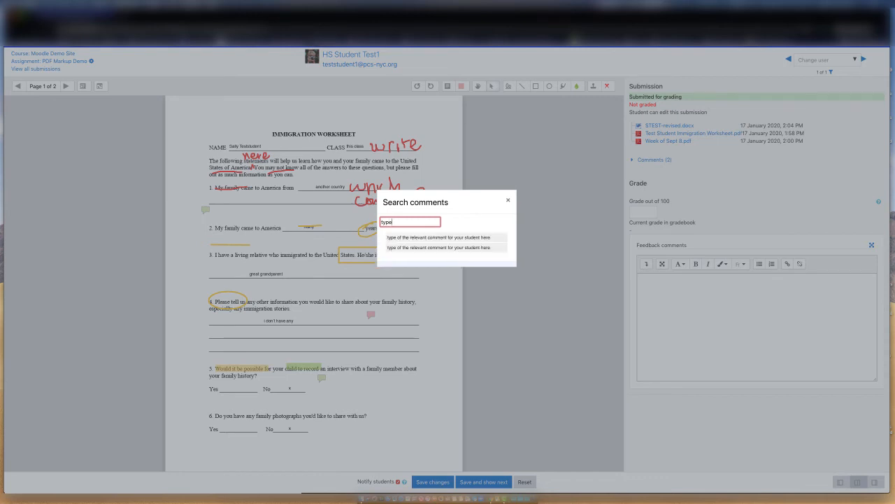
pyautogui.click(438, 237)
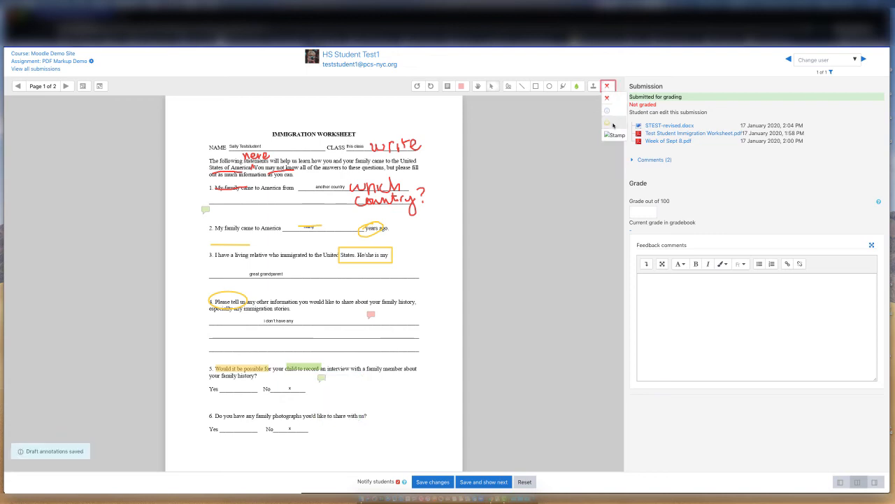
# Stamp smiley faces on the worksheet and move to the Grade out of 100 box
pyautogui.click(593, 85)
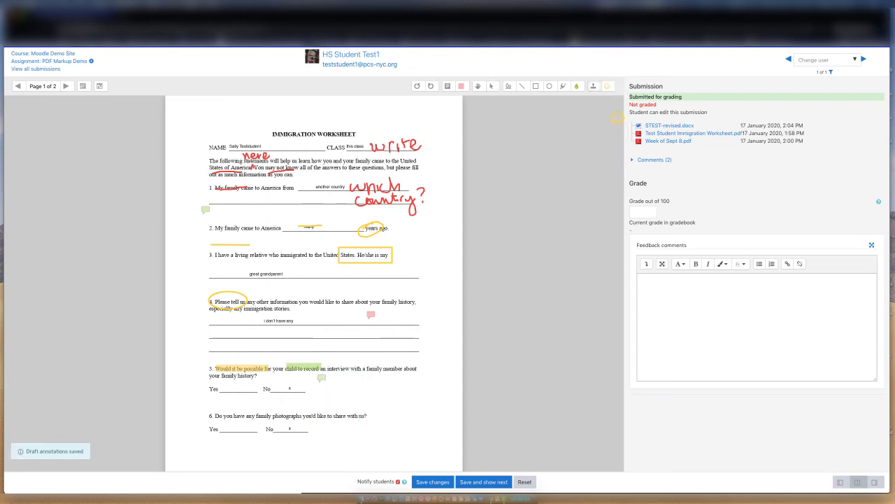
pyautogui.click(594, 85)
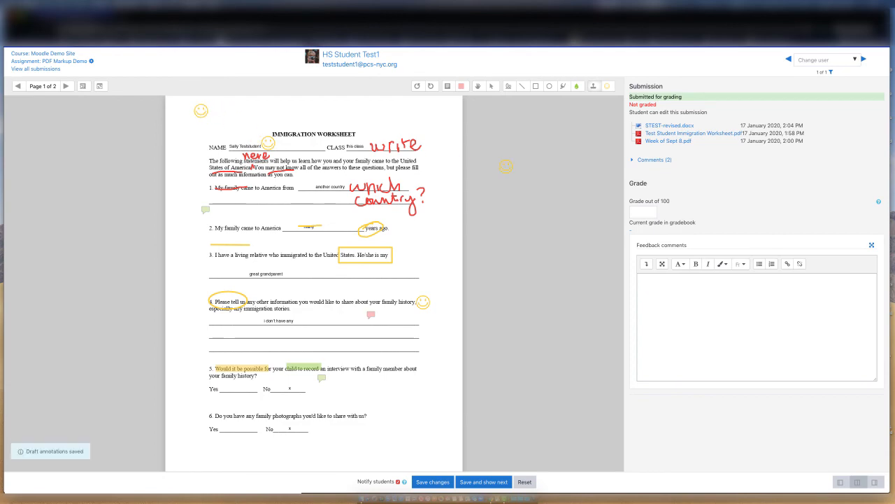
pyautogui.click(643, 211)
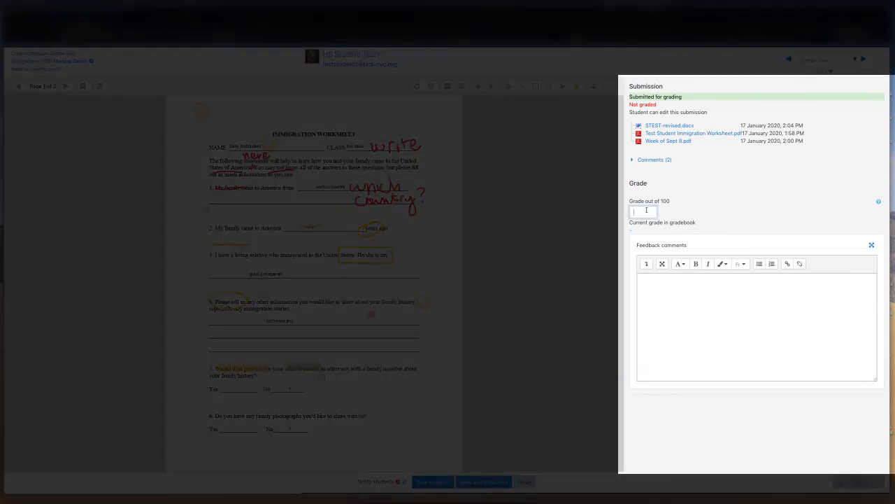
# Enter grade 89 out of 100 with feedback, then move to page two of the submission
pyautogui.write('89')
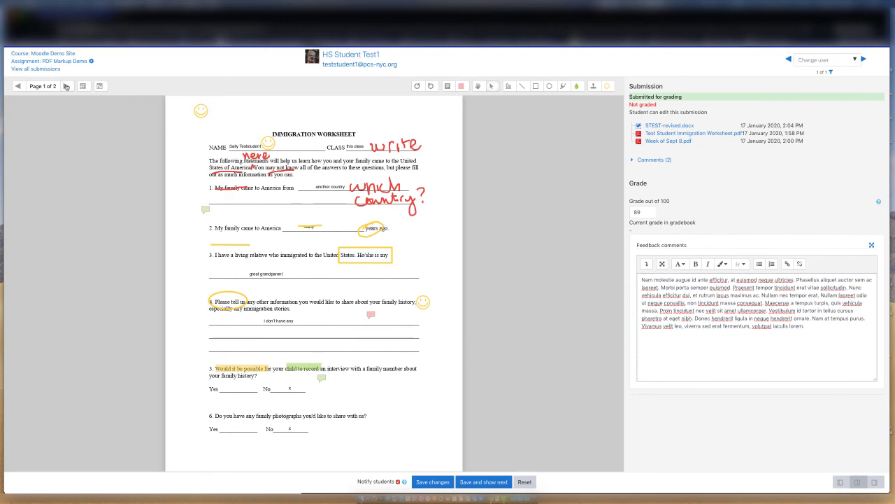
pyautogui.click(66, 85)
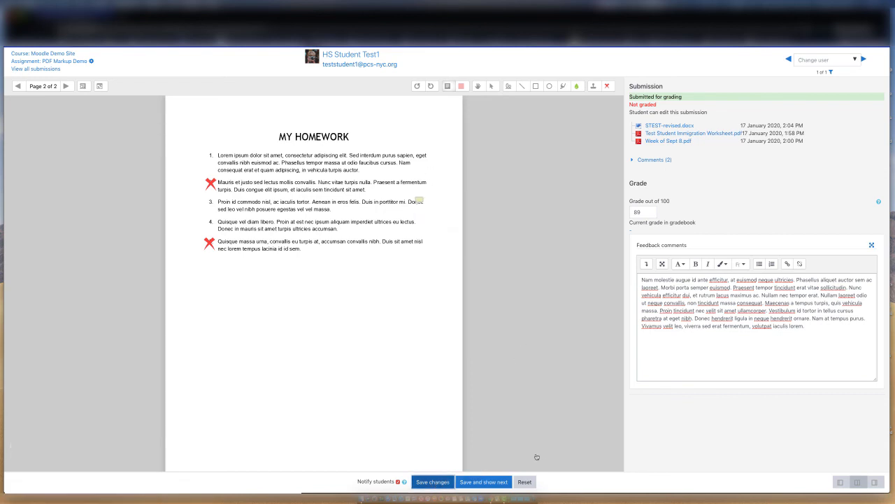
# Save the 89 grade and feedback, confirm, and return to the all-submissions list
pyautogui.click(432, 481)
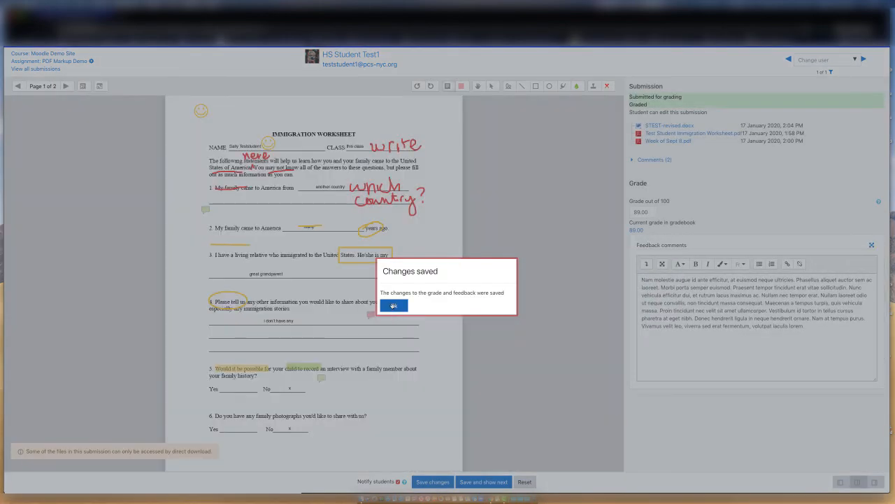
pyautogui.click(394, 305)
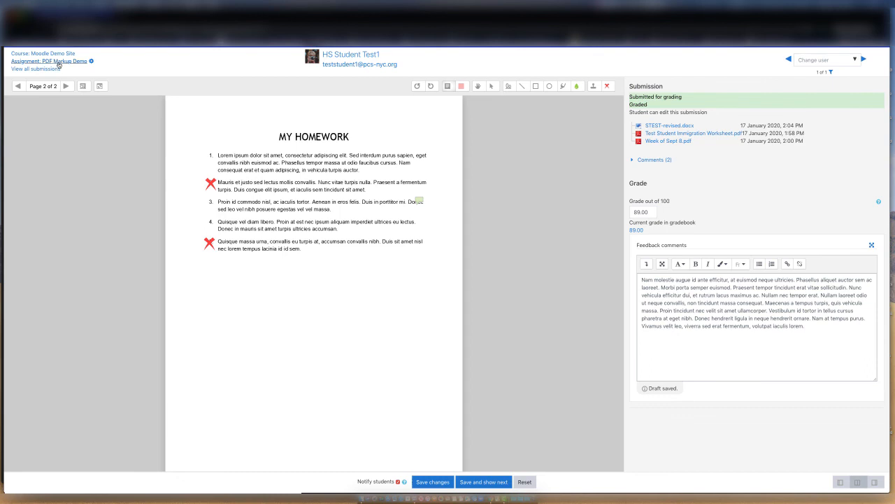
pyautogui.click(35, 68)
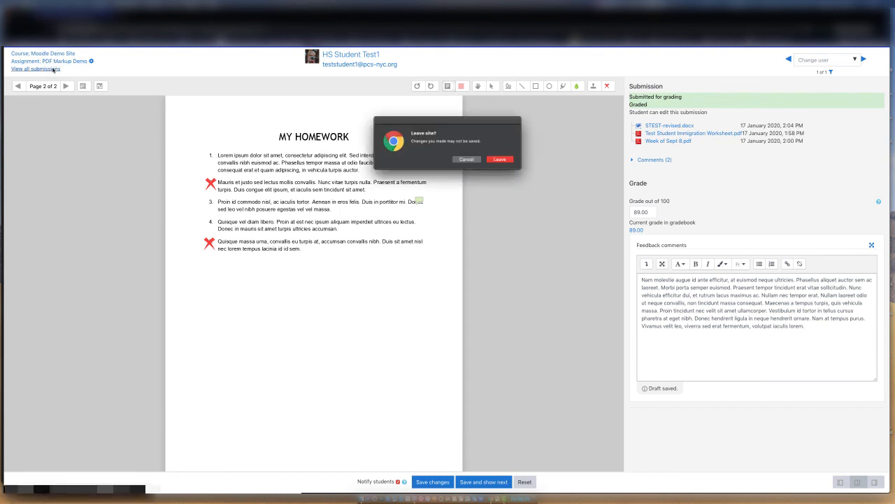
pyautogui.click(466, 158)
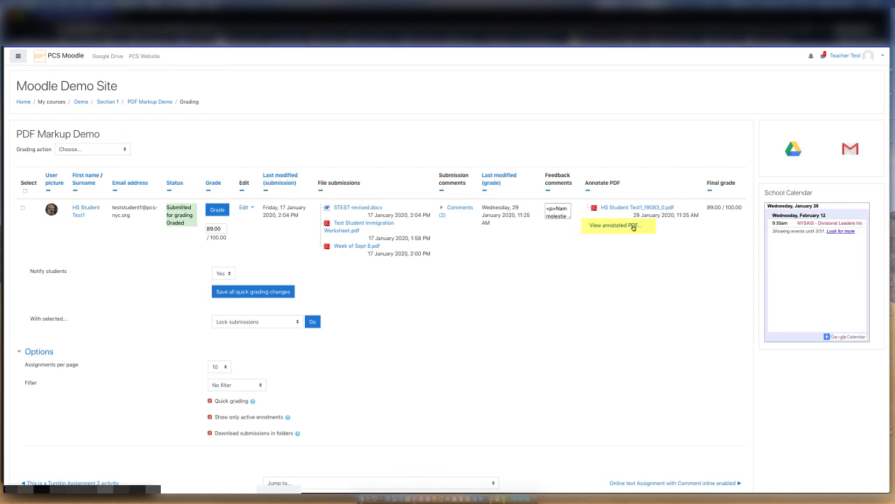
pyautogui.click(614, 225)
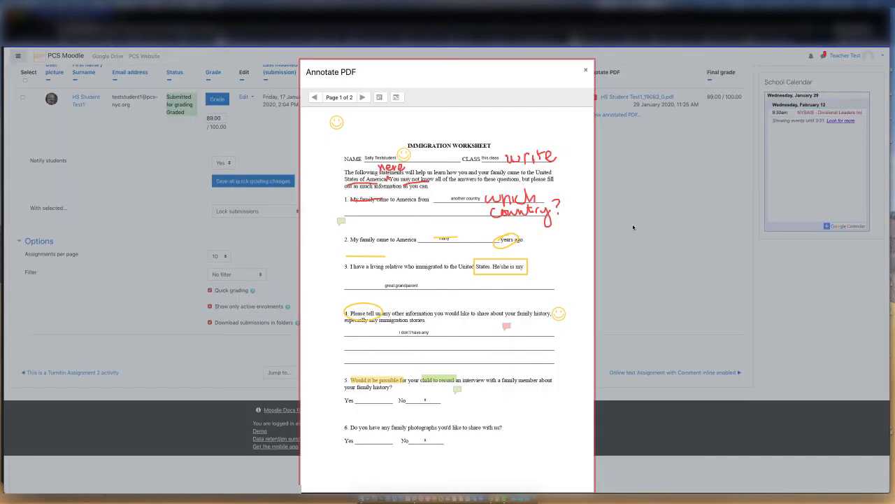
pyautogui.click(363, 97)
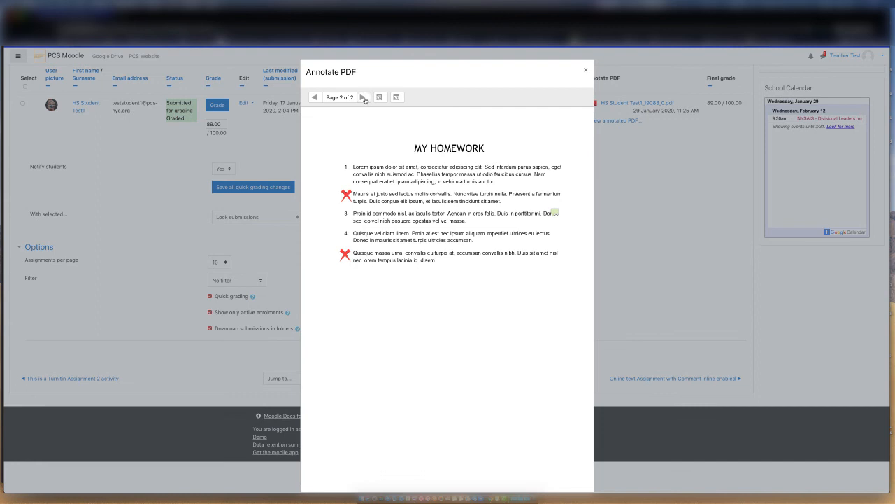
pyautogui.click(315, 98)
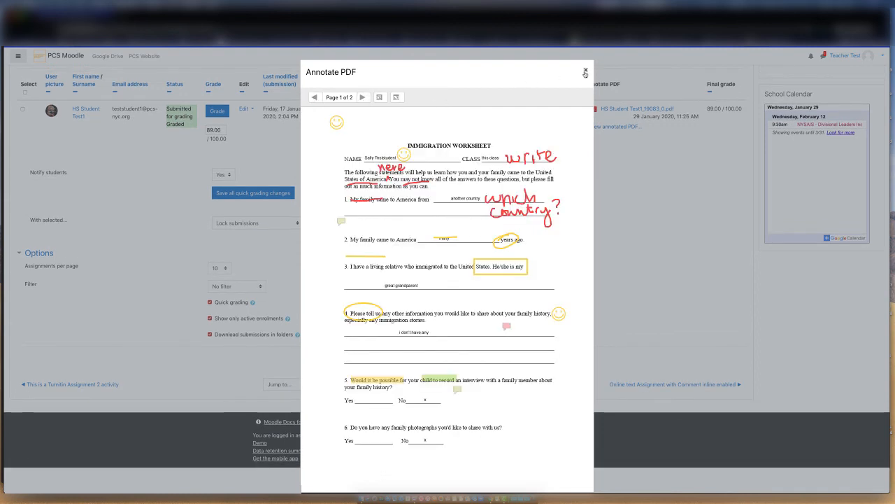
pyautogui.click(585, 73)
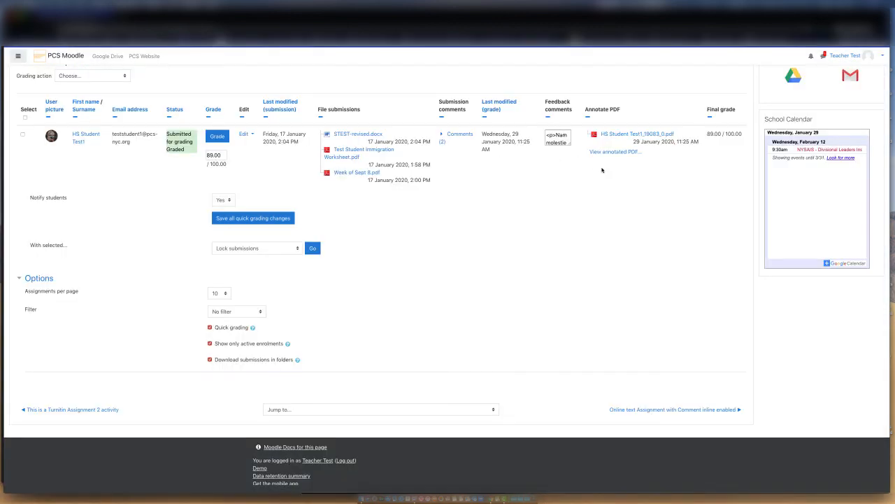